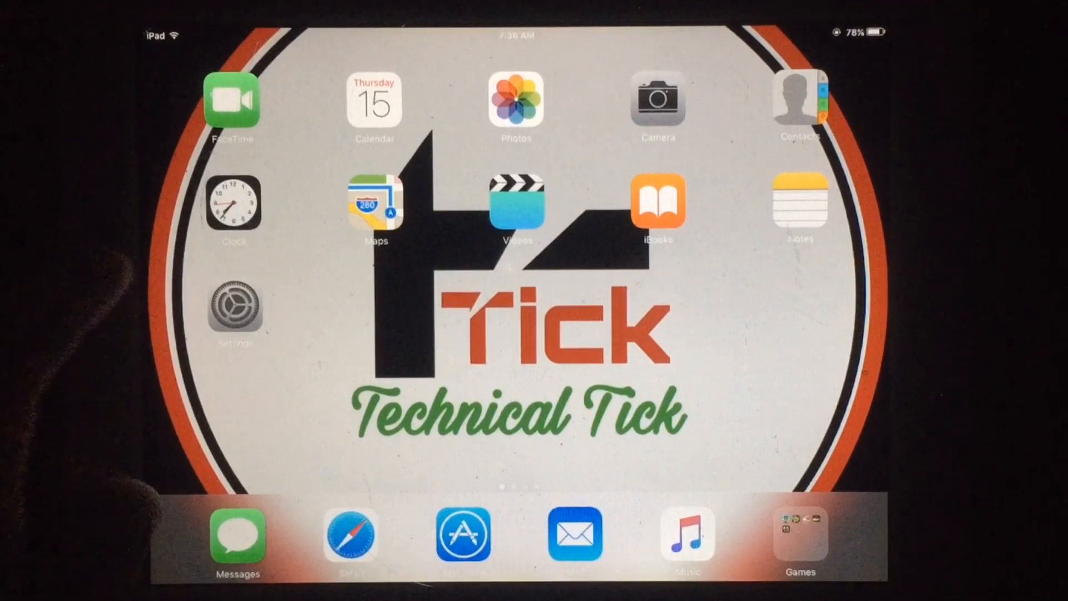
Check the iPad's software version (iOS 9.3.5) in Settings and return home
click(234, 305)
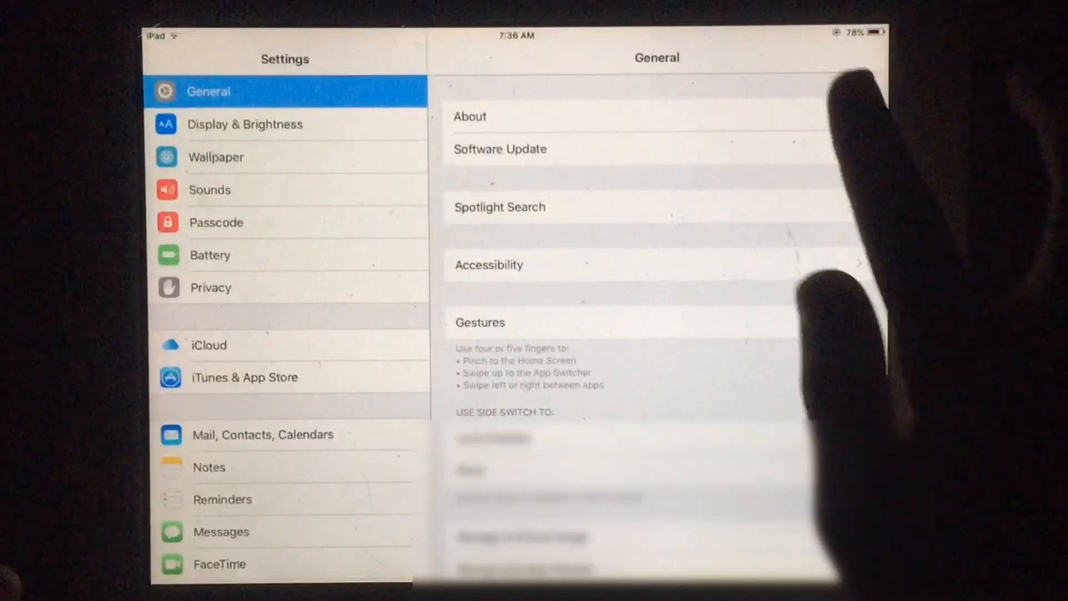
click(469, 116)
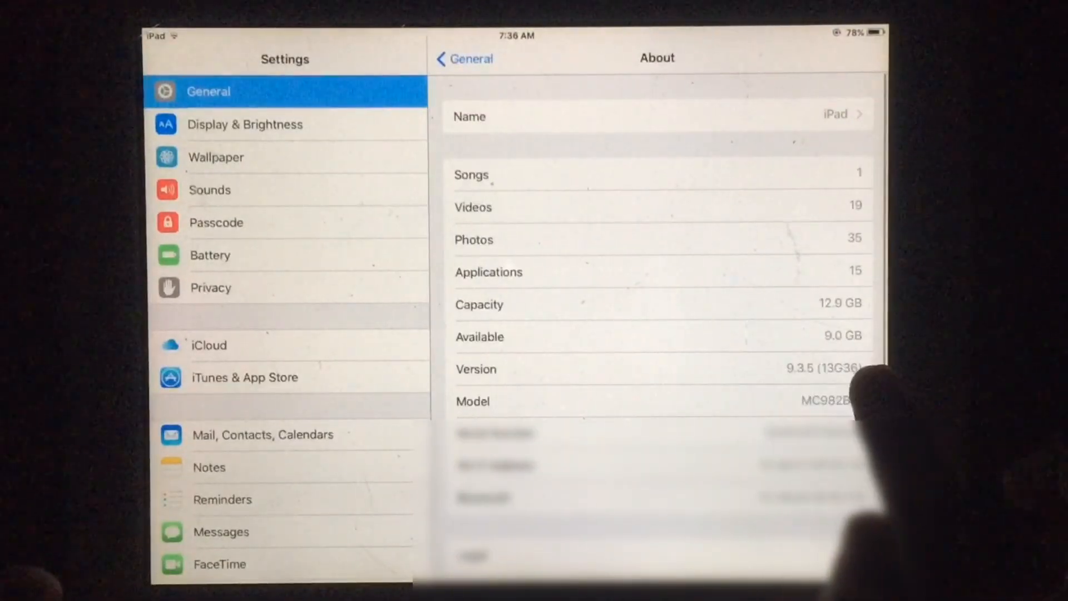
click(464, 58)
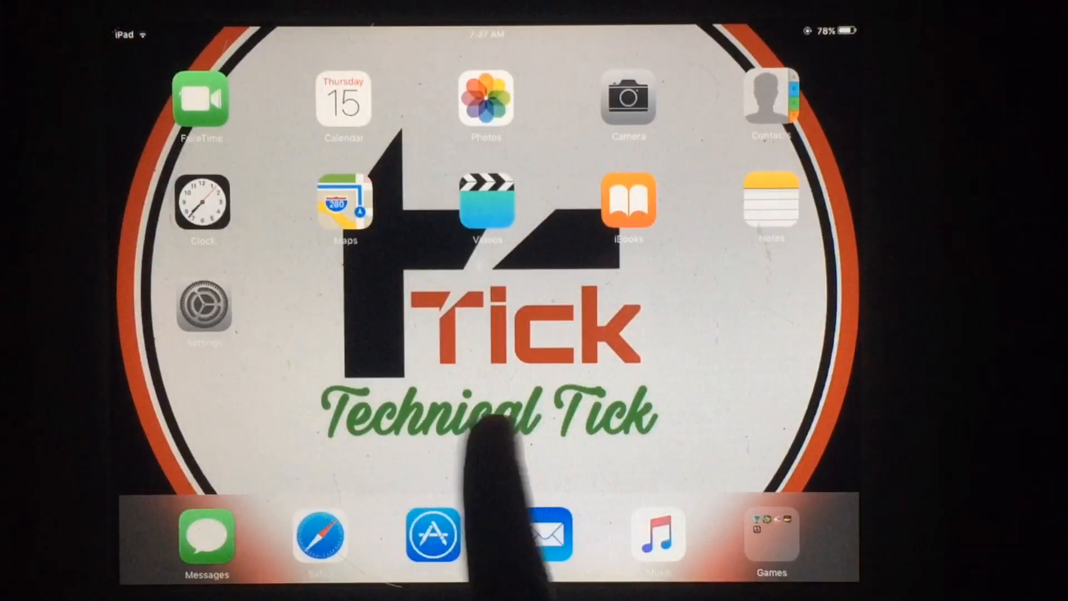
Launch Safari from the dock after swiping to the second home page
scroll(left, 3)
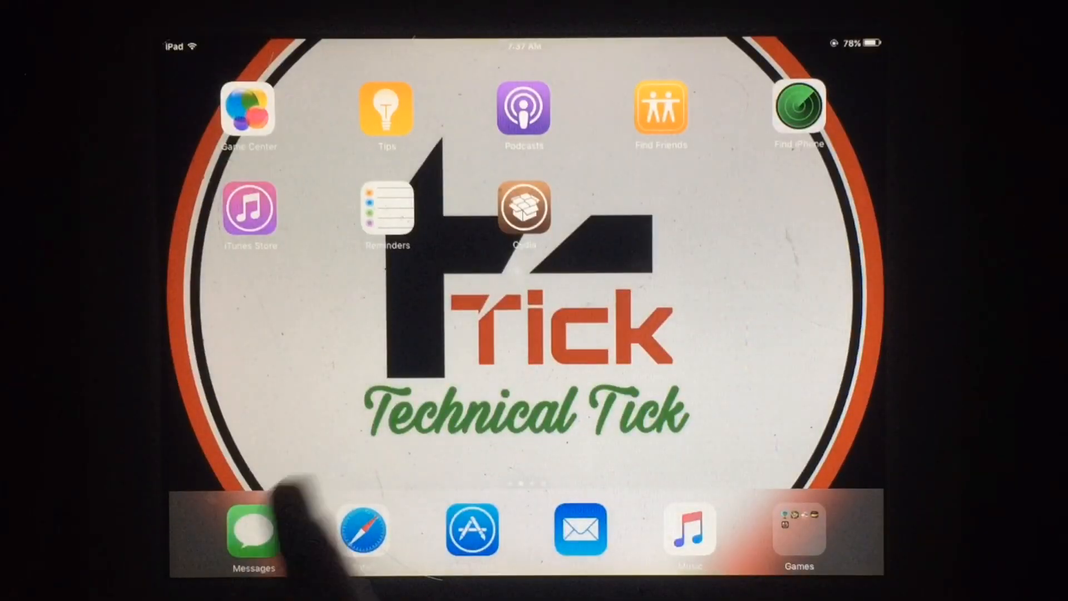
click(363, 529)
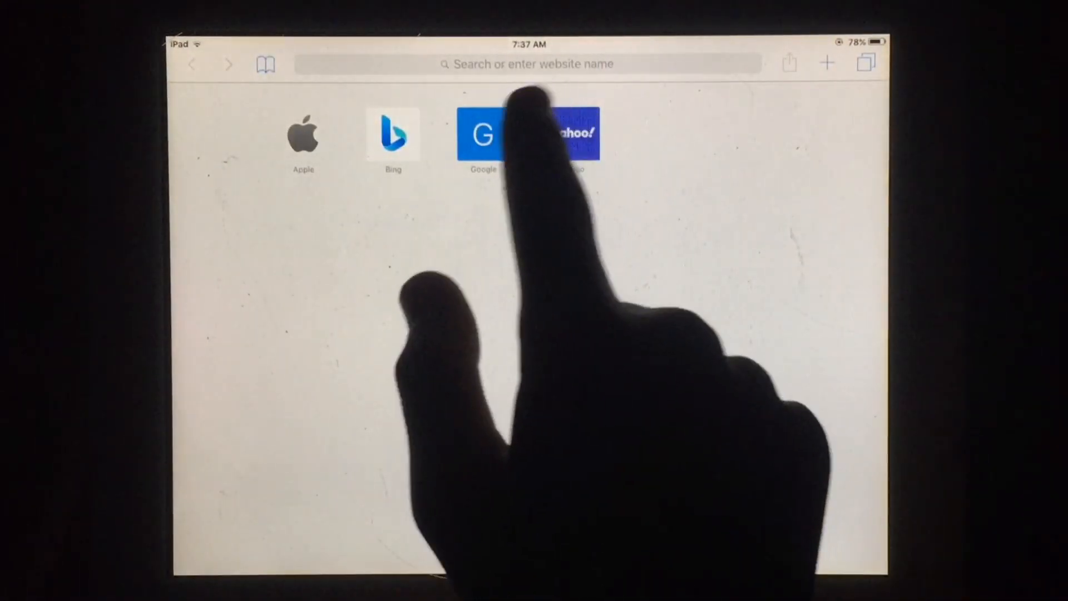
Search Google for "Jailbreaks .app" from the Safari favourites page
click(483, 133)
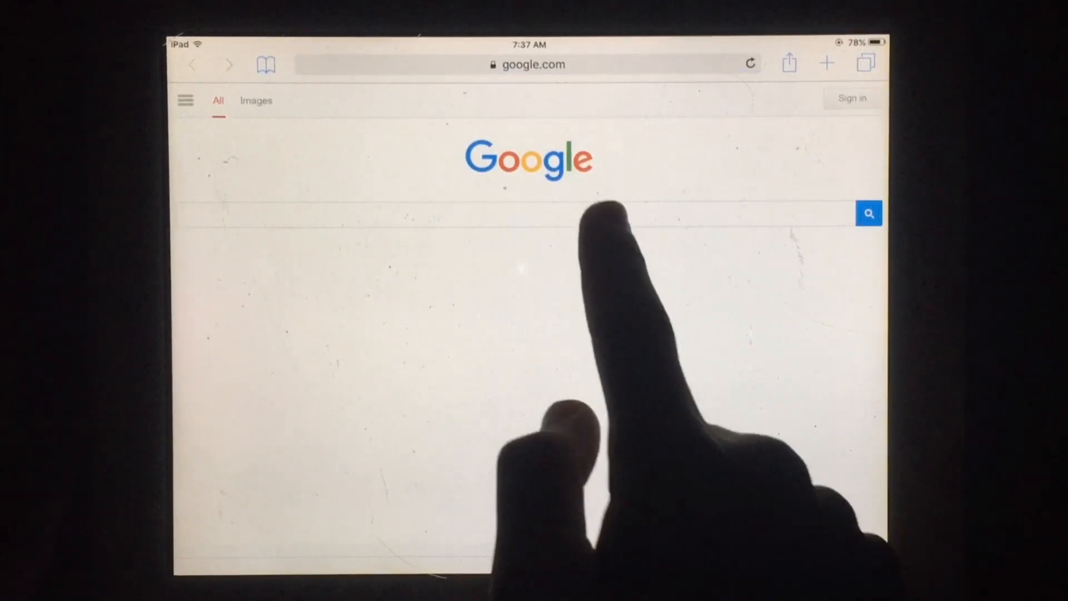
click(524, 213)
text(Jailbreaks .app)
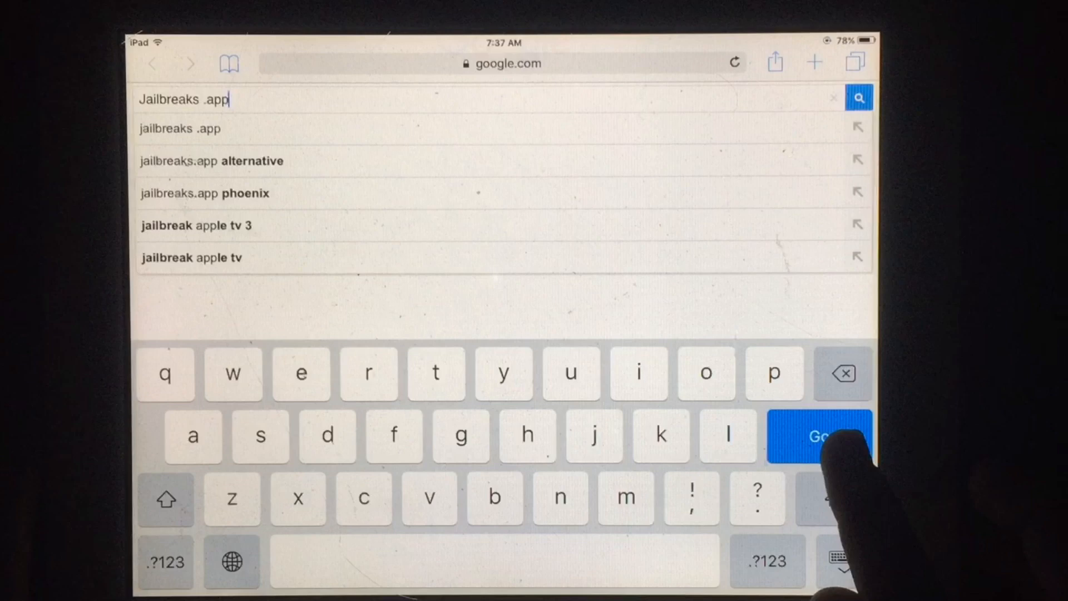
click(818, 436)
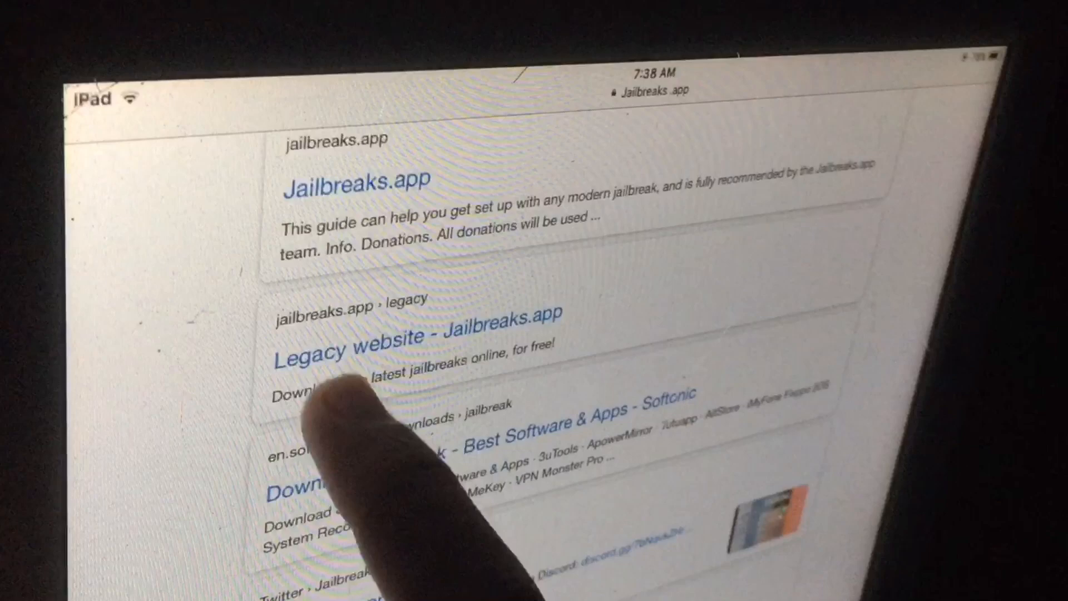
Install Phoenix for iOS 9.3.5-9.3.6 from the Jailbreaks.app legacy website
click(421, 338)
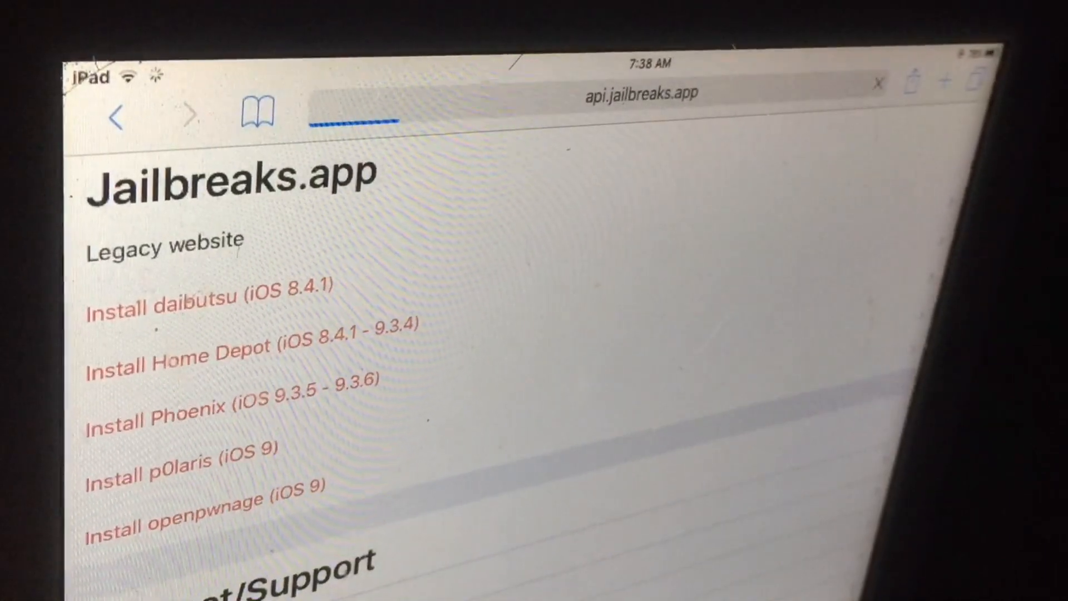
click(150, 417)
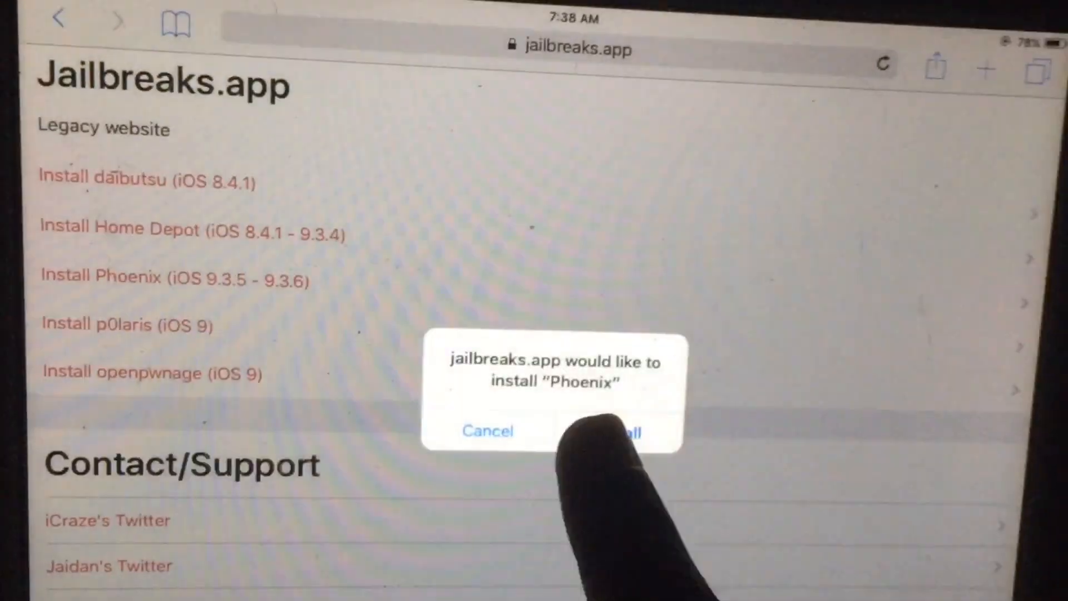
click(619, 430)
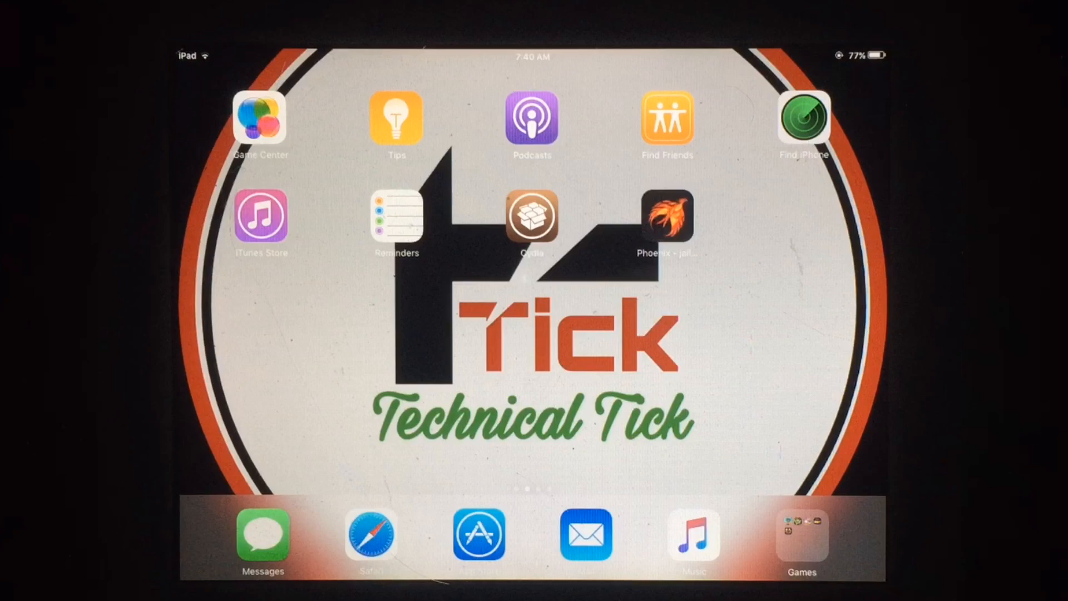
Trust the Phoenix enterprise developer profile under Settings > General > Device Management
click(532, 219)
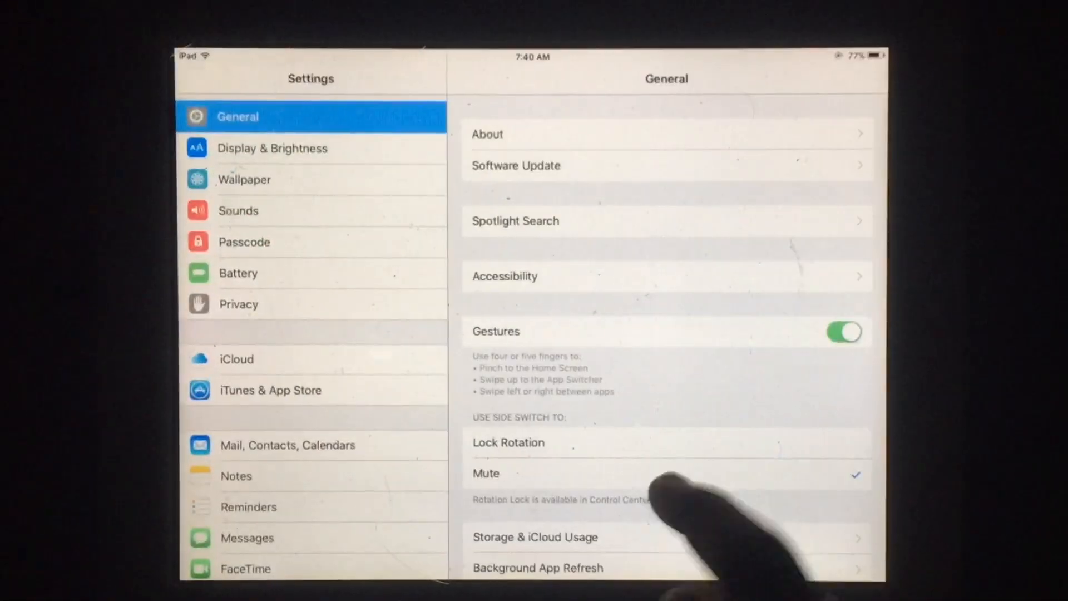
scroll(down, 3)
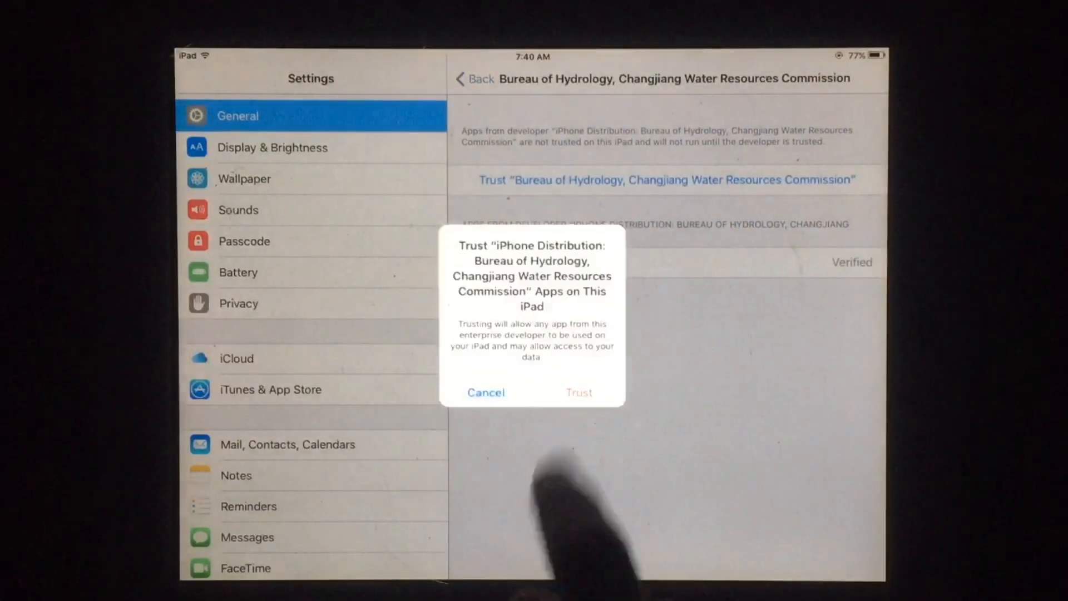
click(579, 392)
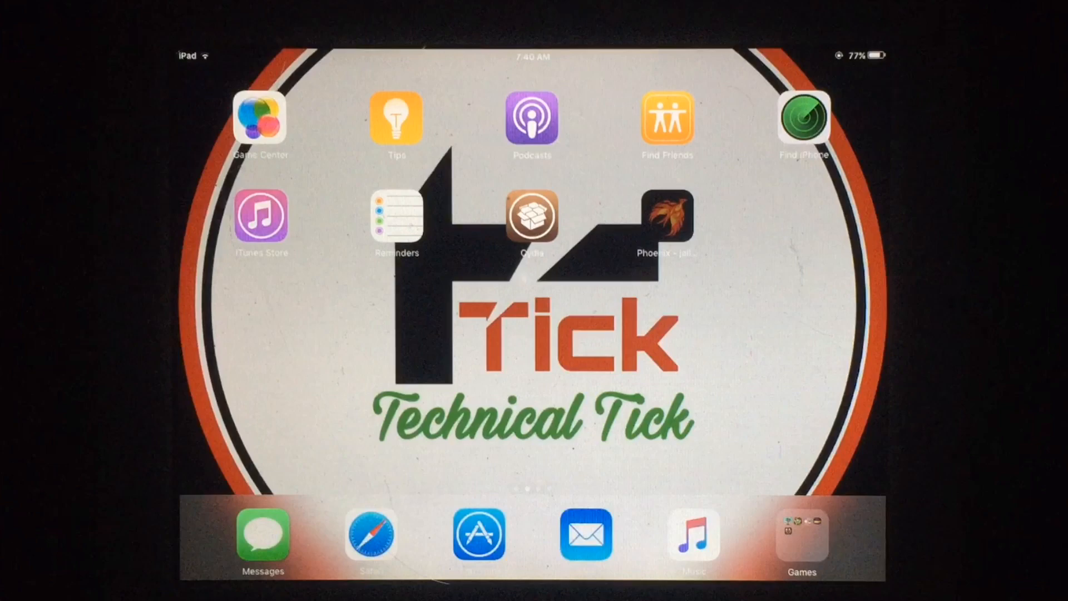
Run the Phoenix jailbreak and return to the home page showing Cydia
click(667, 218)
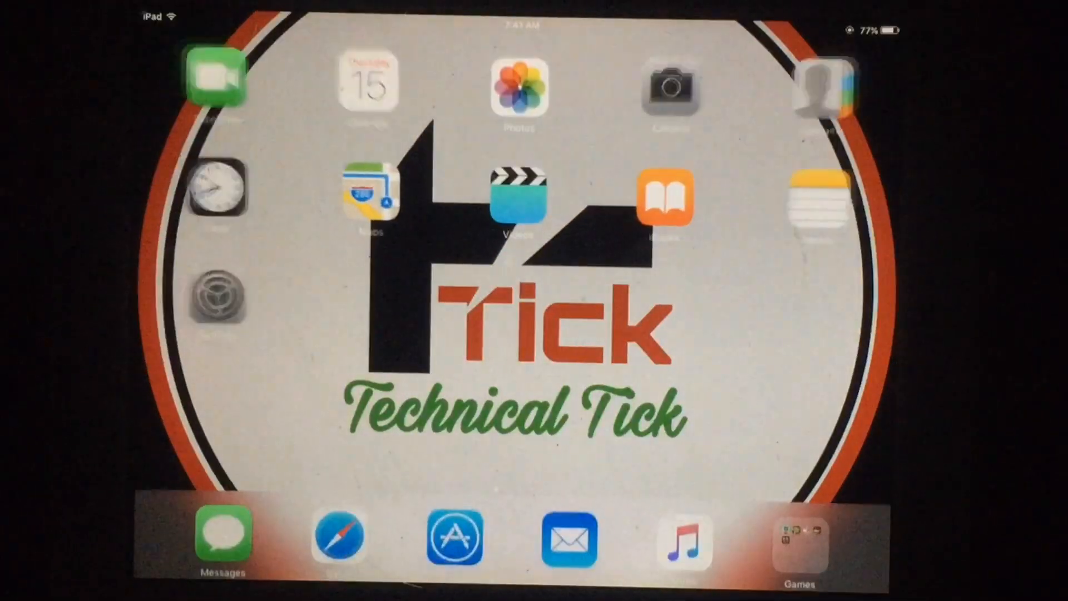
scroll(left, 3)
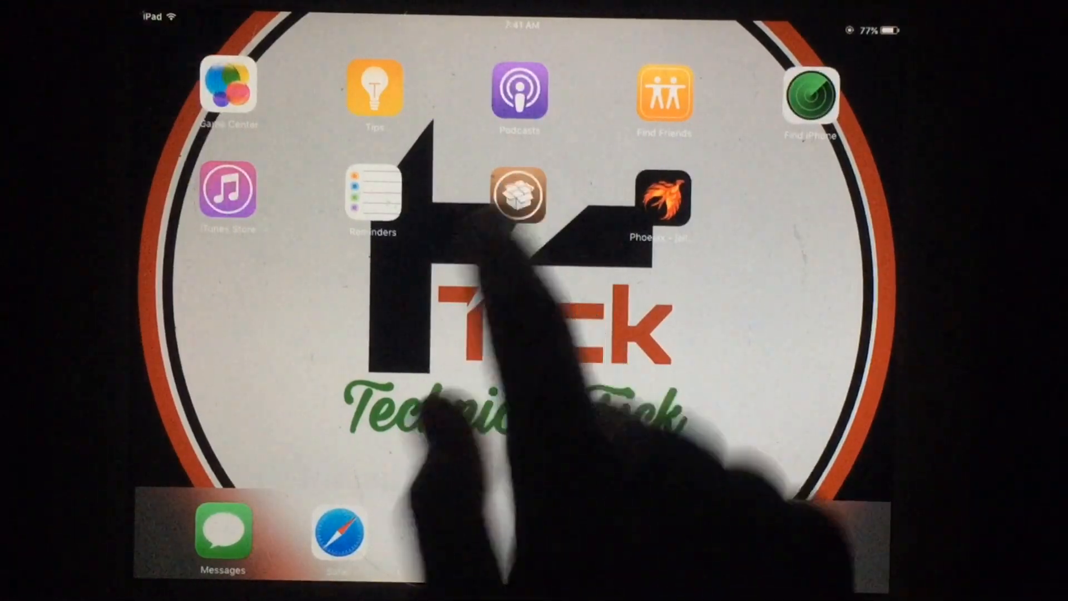
Launch Cydia to confirm its Welcome page loads, then return home
click(519, 195)
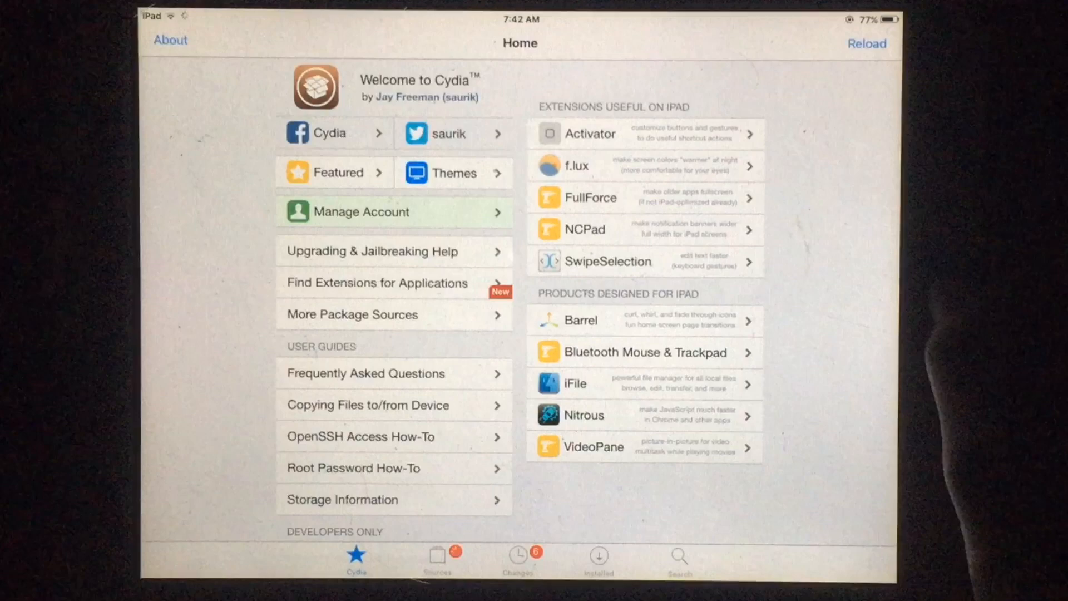
key(home)
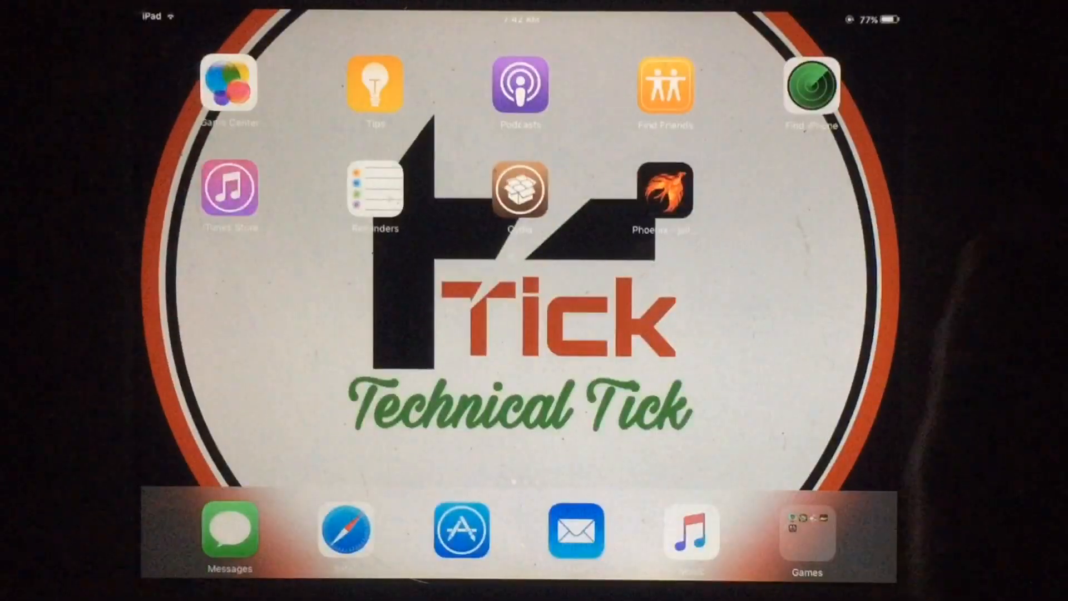